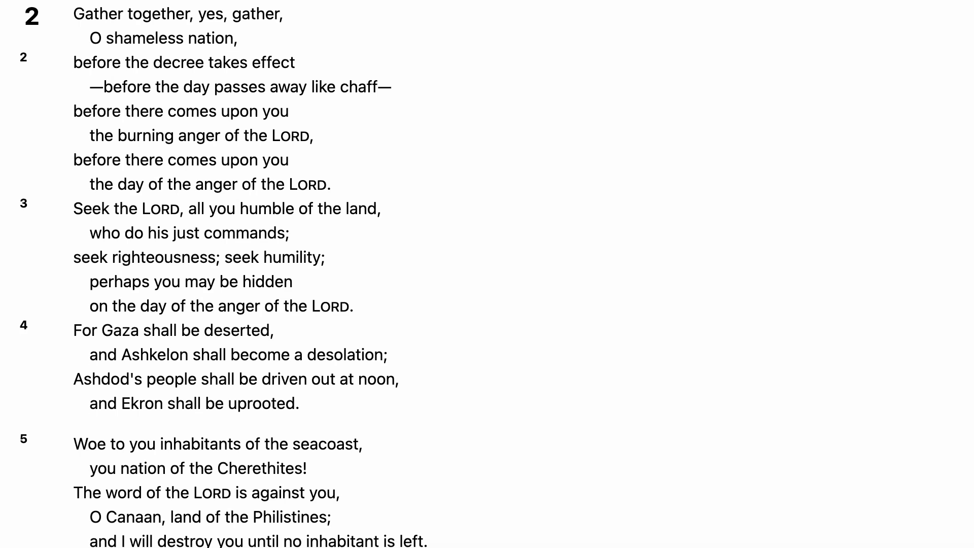
scroll(down, 3)
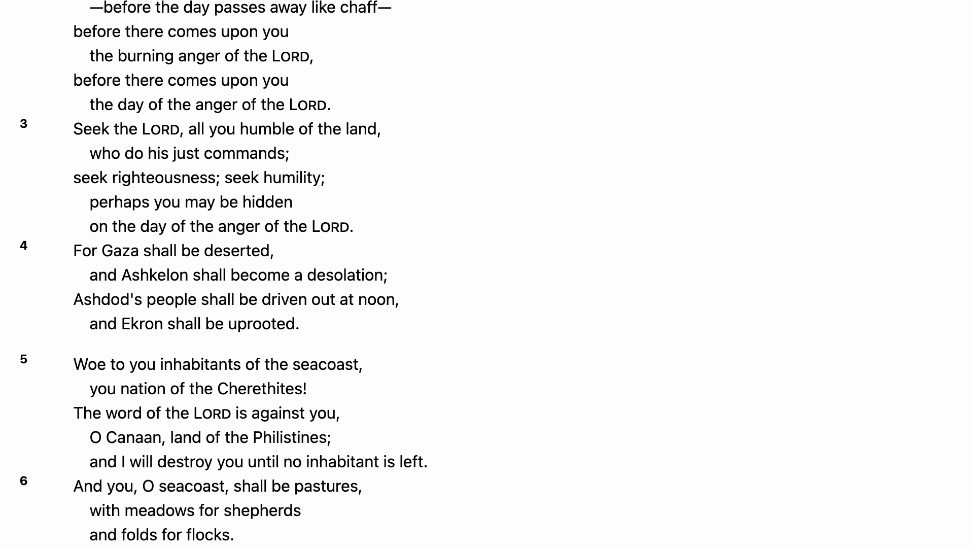
scroll(down, 3)
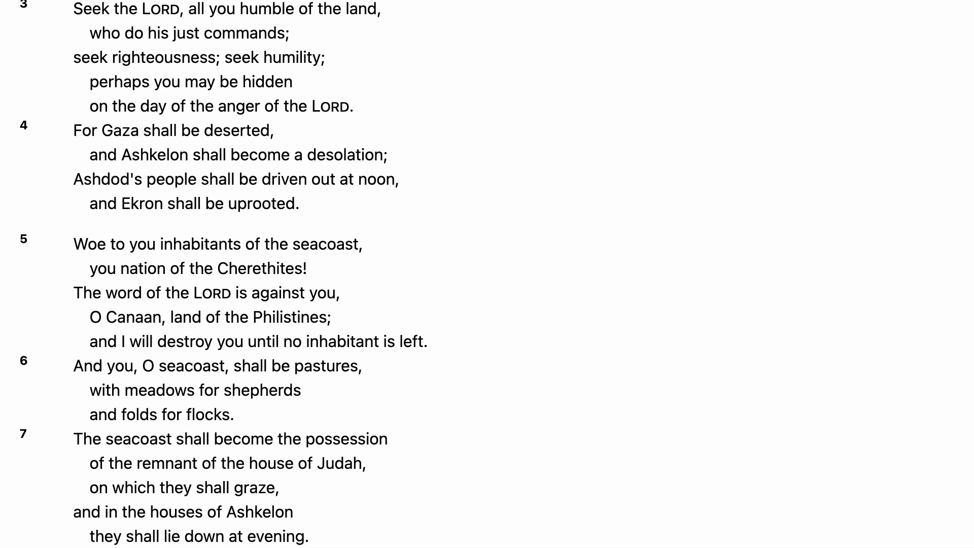
scroll(down, 3)
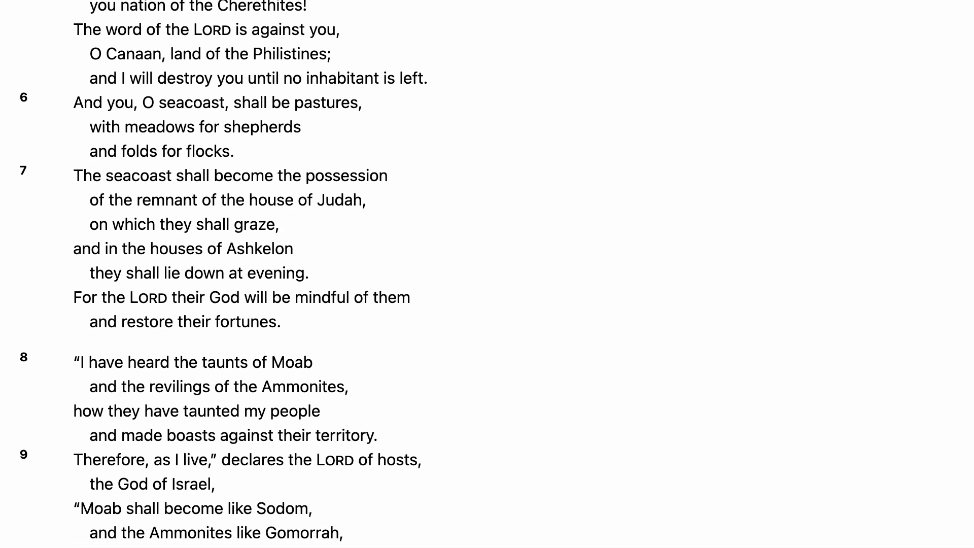
scroll(down, 3)
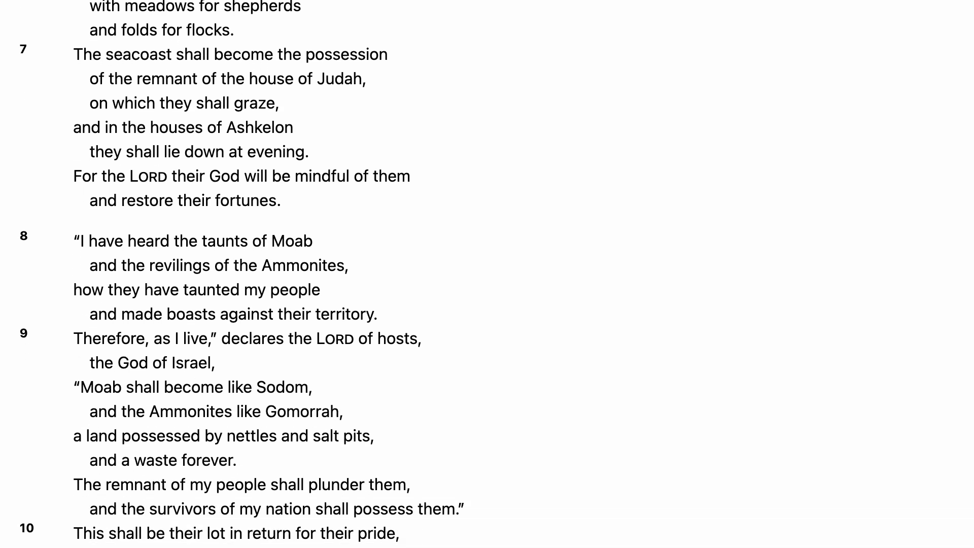
scroll(down, 3)
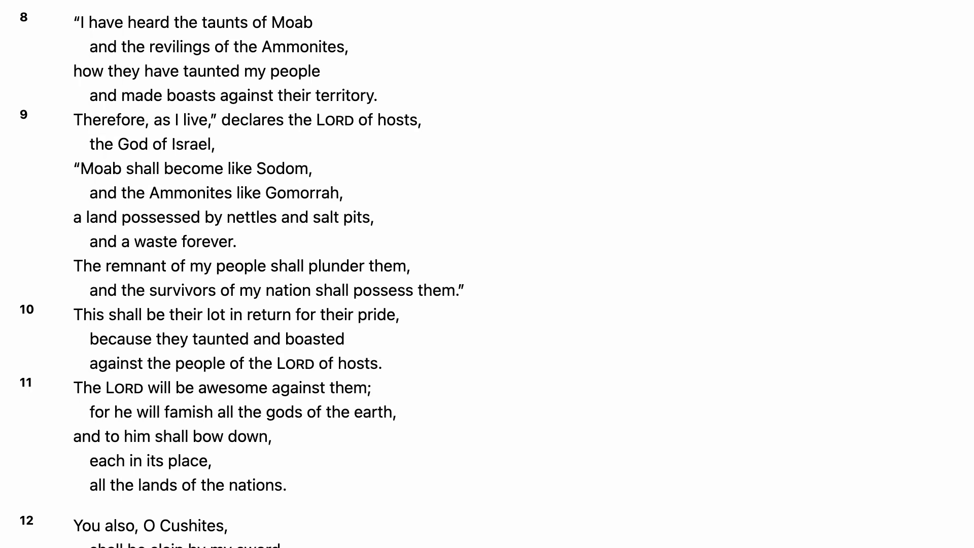
scroll(down, 3)
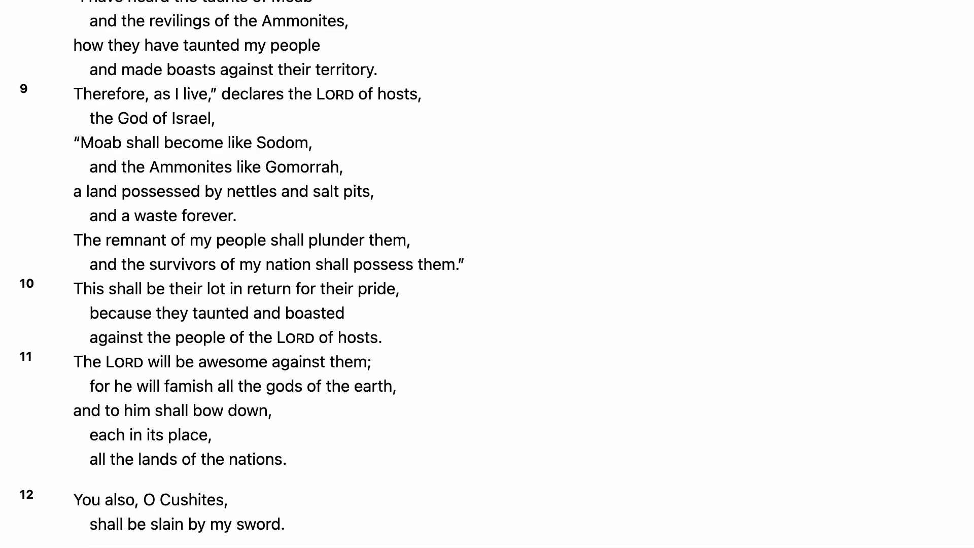
scroll(down, 3)
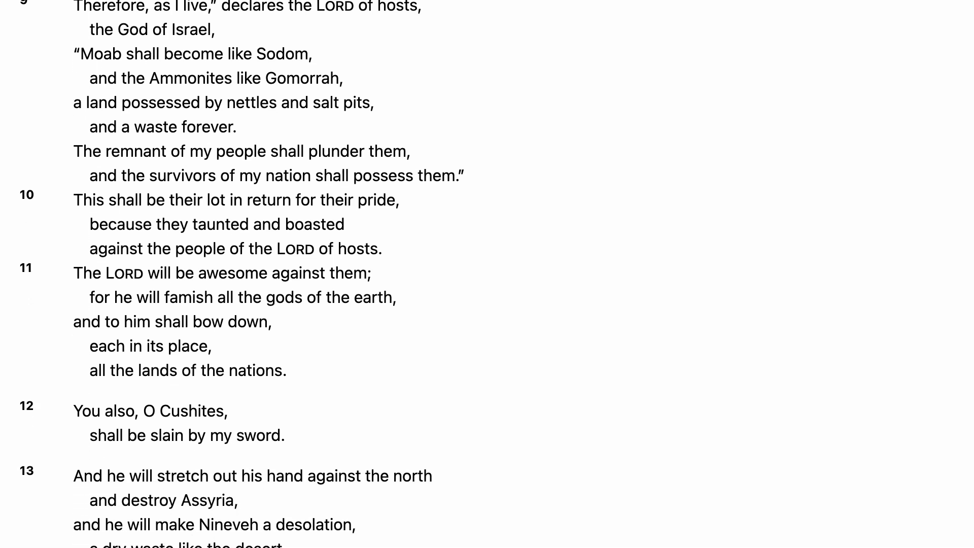
scroll(down, 3)
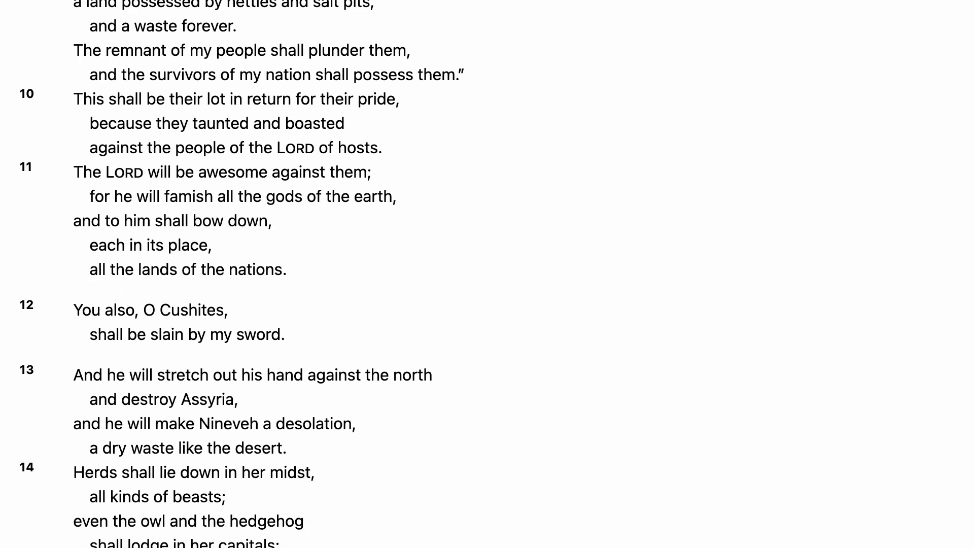
scroll(down, 3)
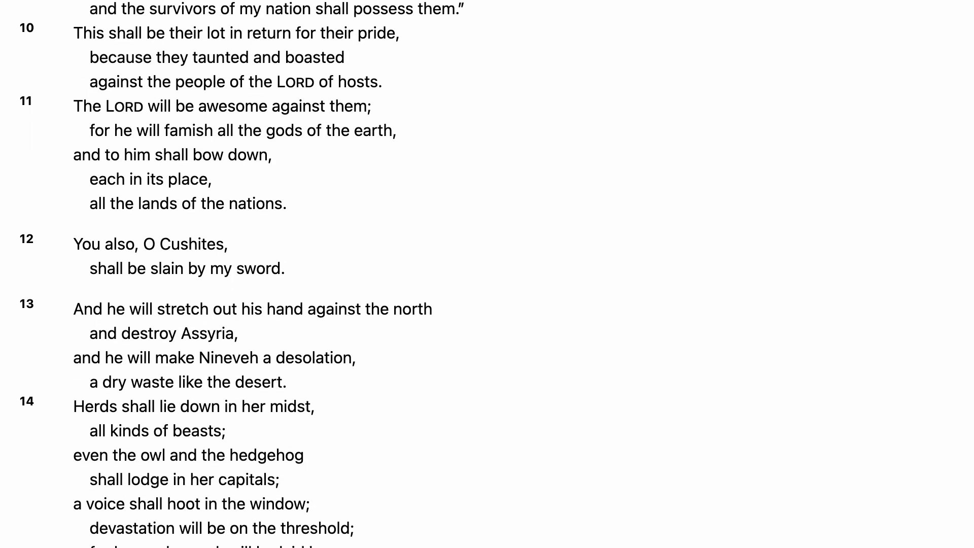
scroll(down, 3)
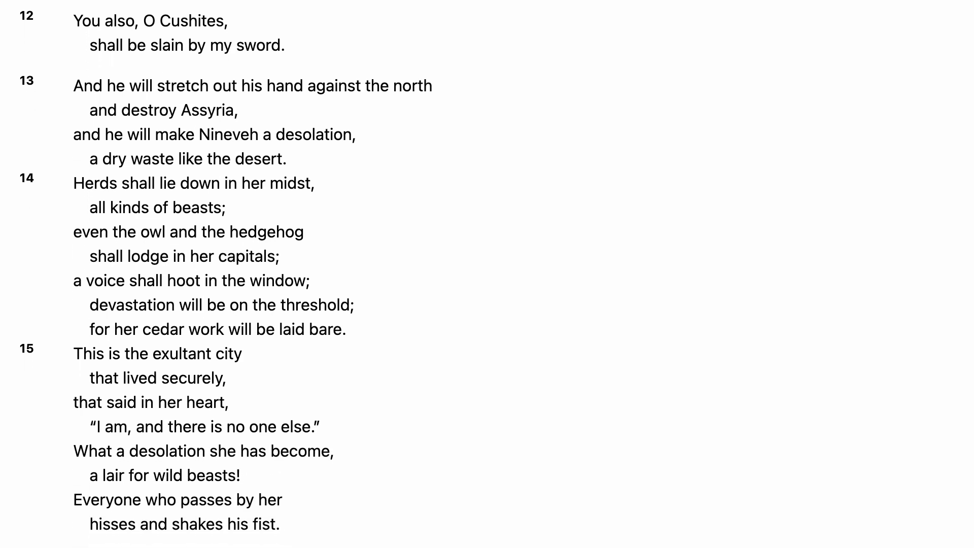